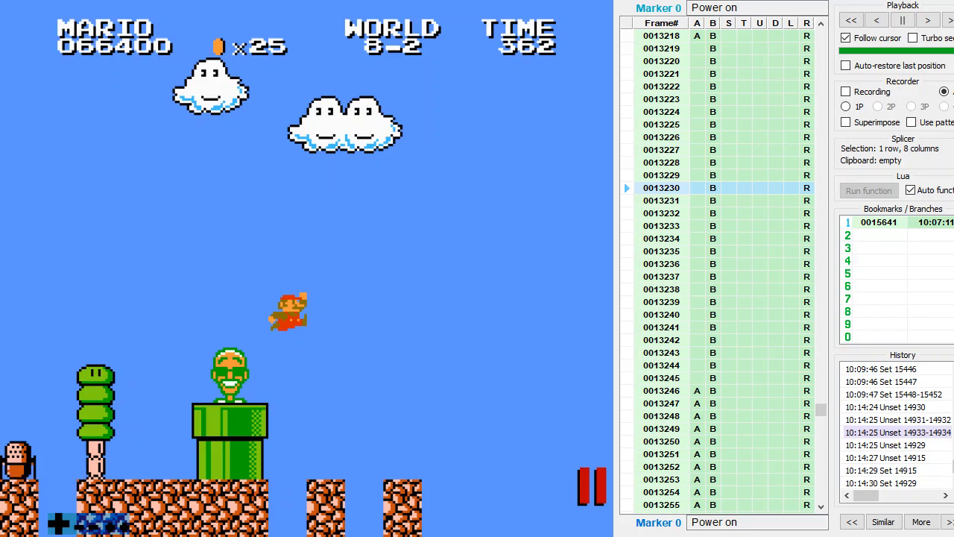
mouse_move(540, 502)
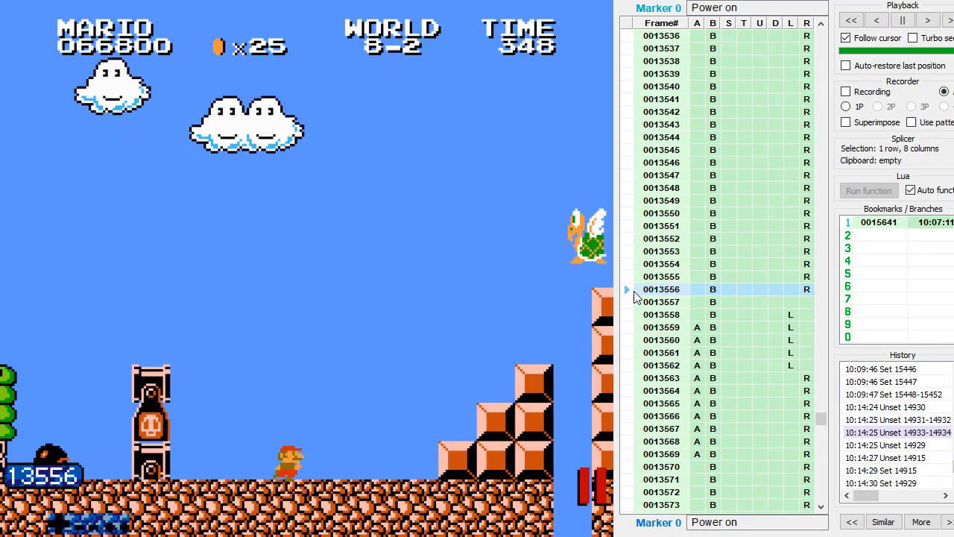
- Scroll the piano roll down toward the staircase frames around 13599
scroll(down, 3)
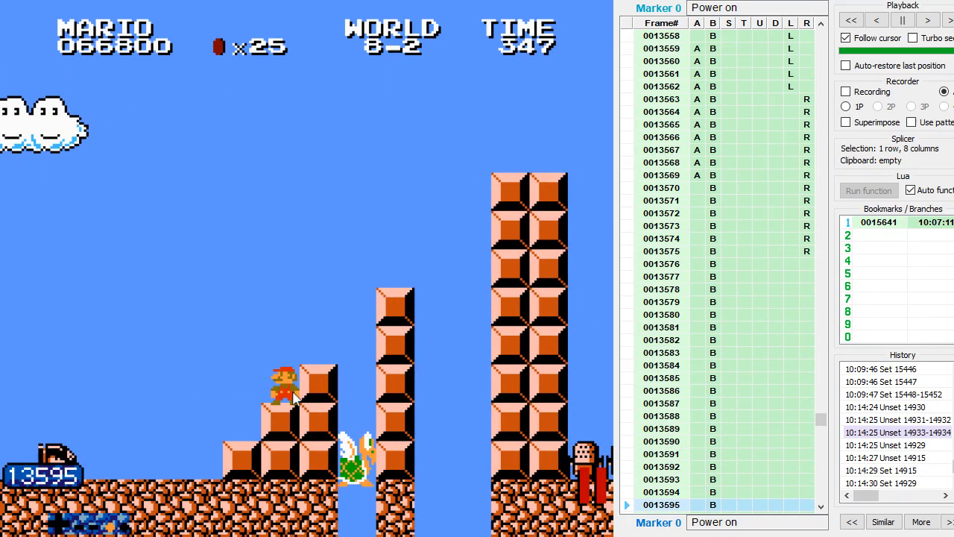
mouse_move(941, 265)
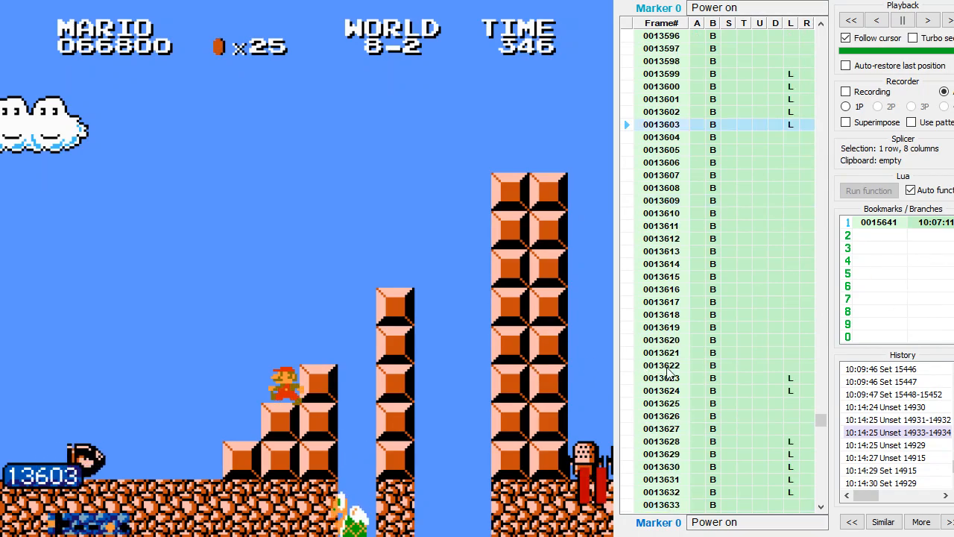
mouse_move(458, 375)
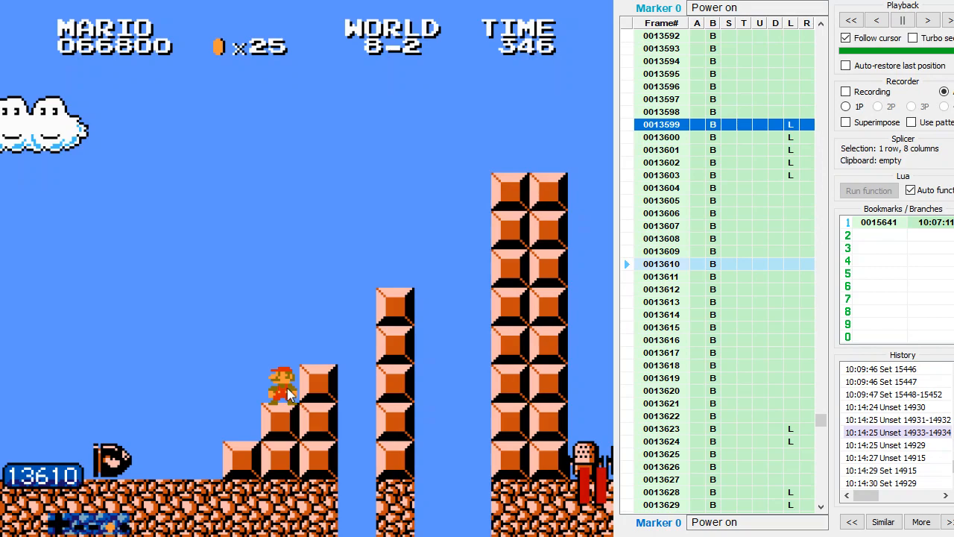
mouse_move(291, 406)
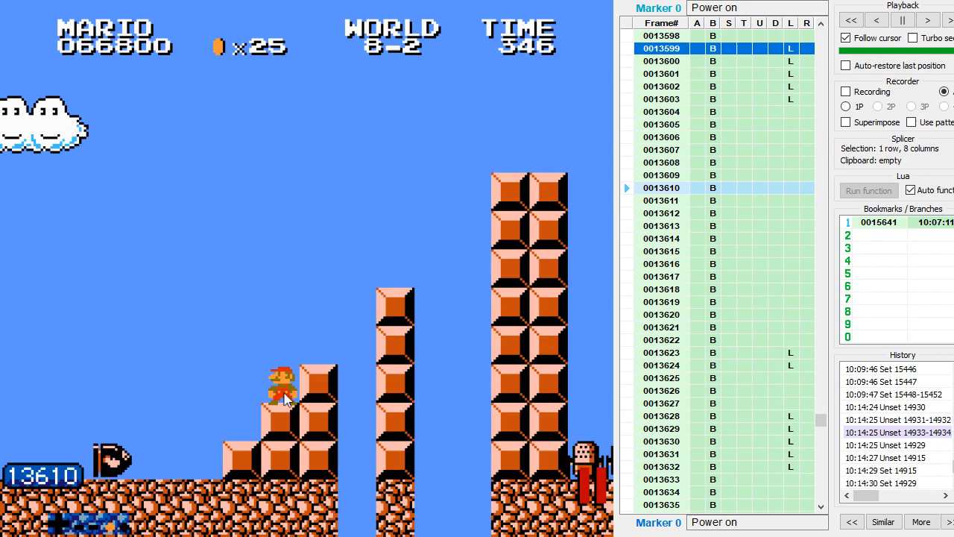
mouse_move(285, 393)
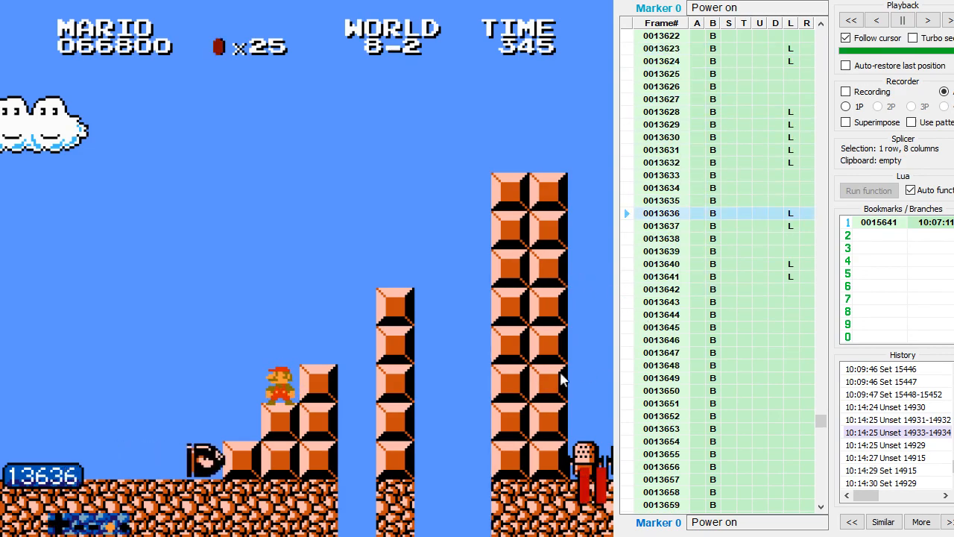
mouse_move(303, 396)
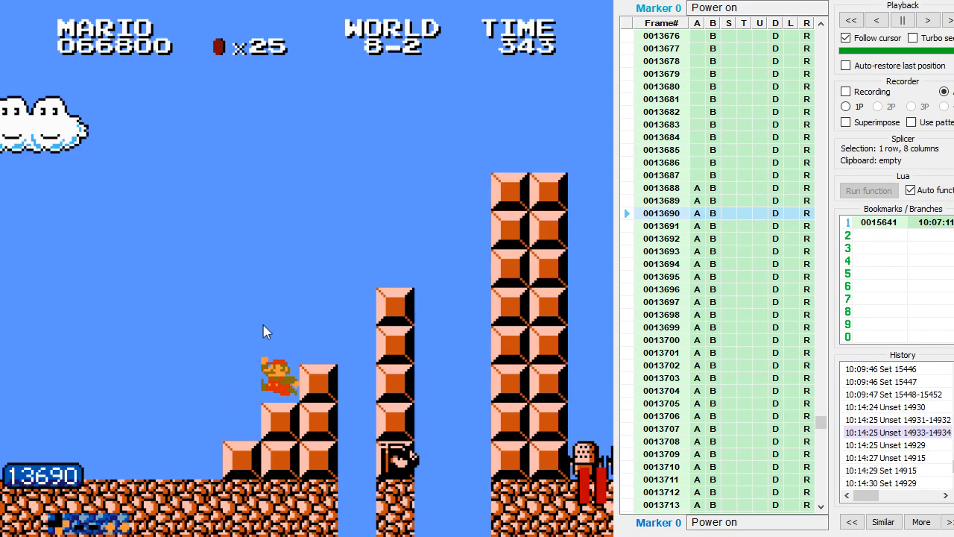
mouse_move(465, 414)
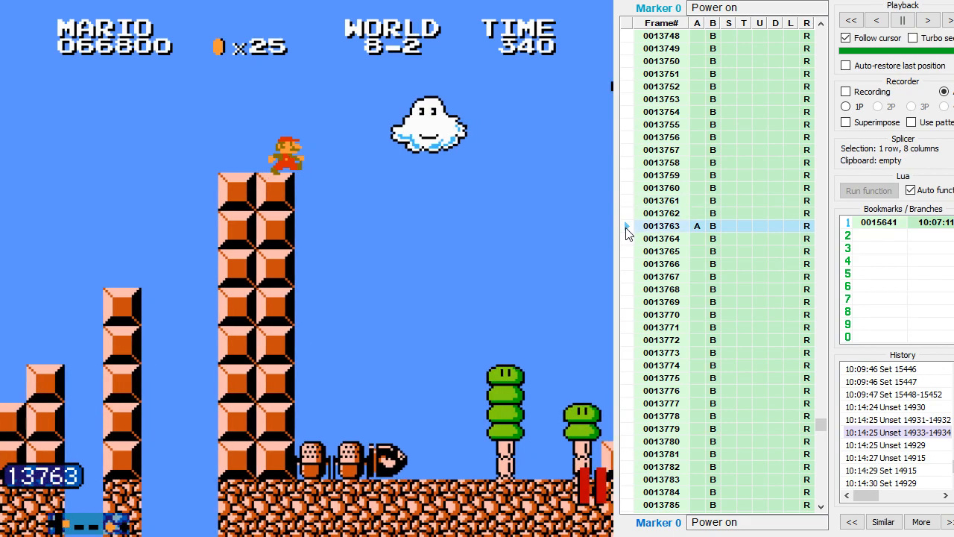
- Rewind playback a few frames to frame 13760 and select a nearby piano-roll row
click(648, 213)
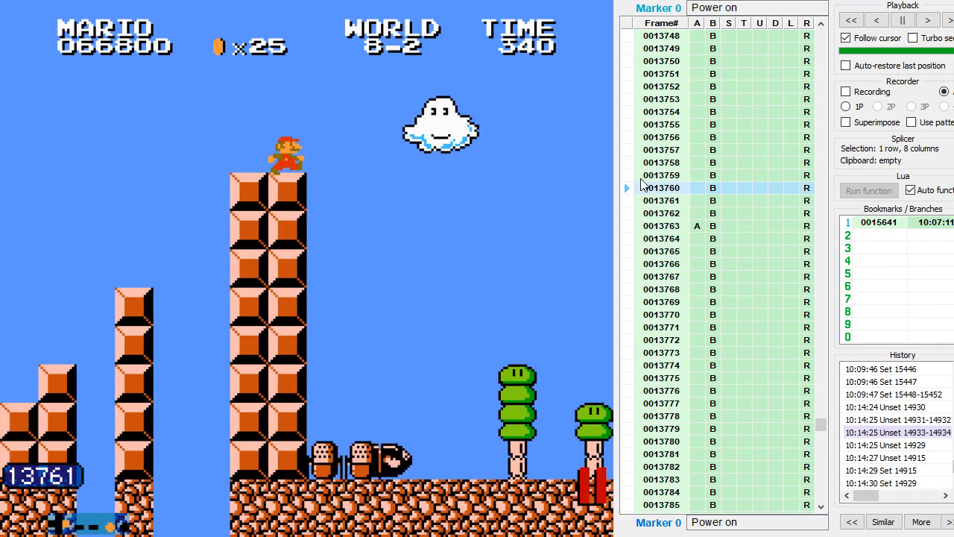
click(662, 175)
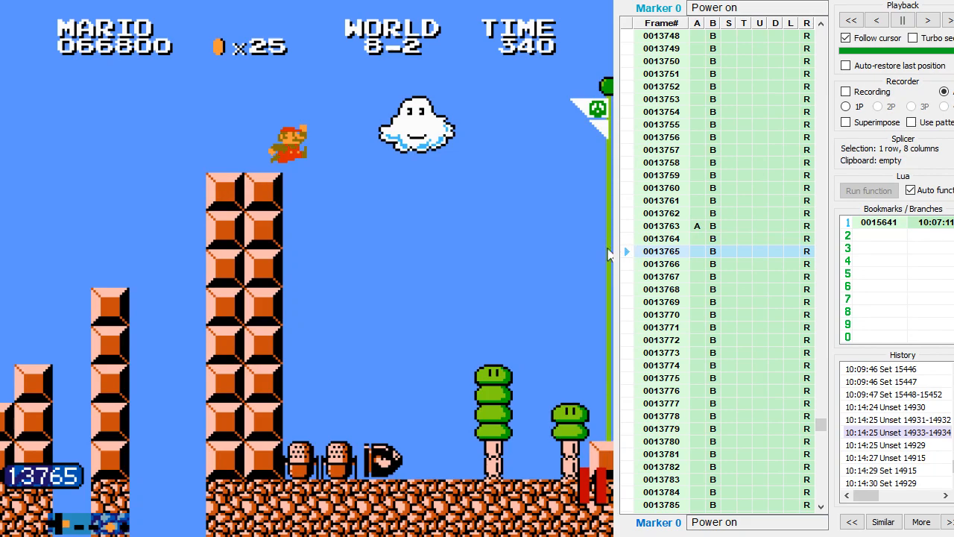
mouse_move(619, 204)
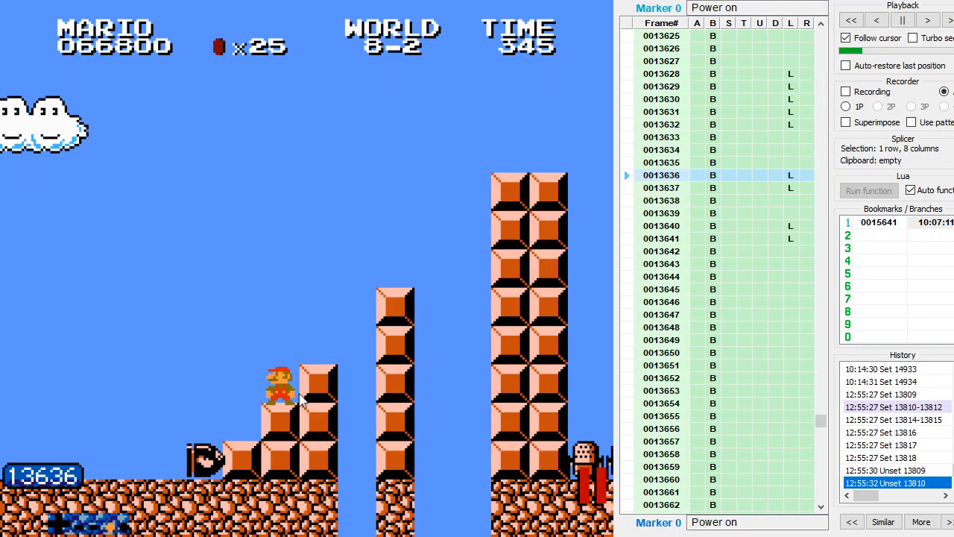
- Toggle an input cell in the piano roll for the frames around 13662–13668
click(661, 187)
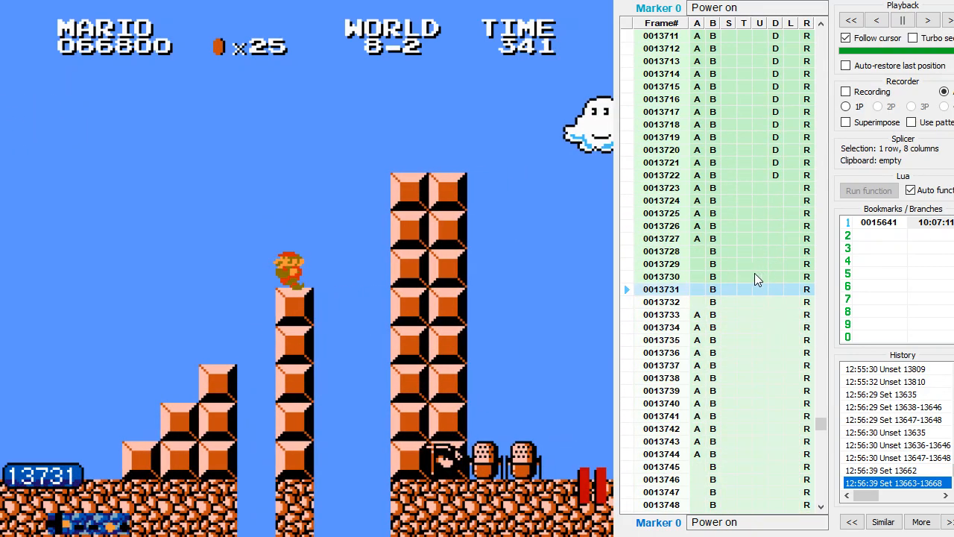
mouse_move(809, 260)
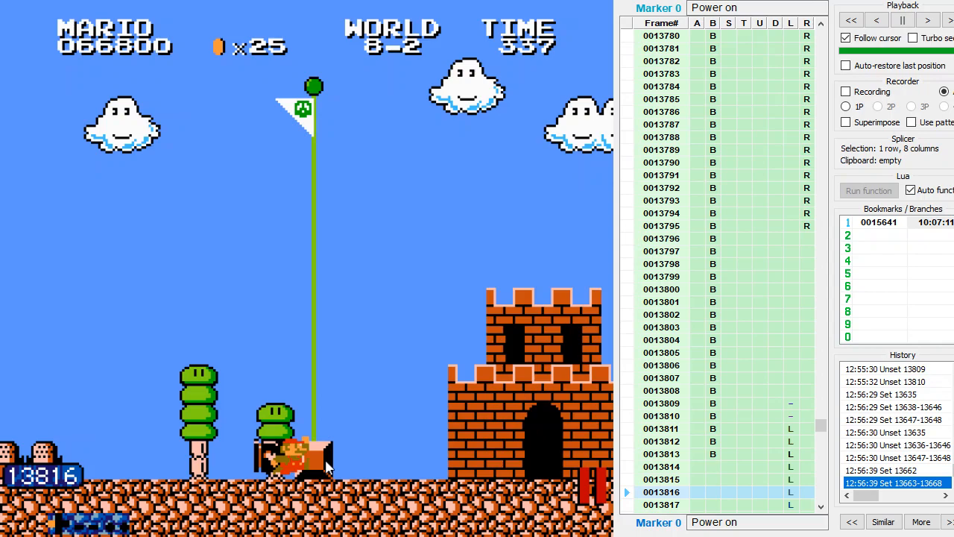
mouse_move(537, 387)
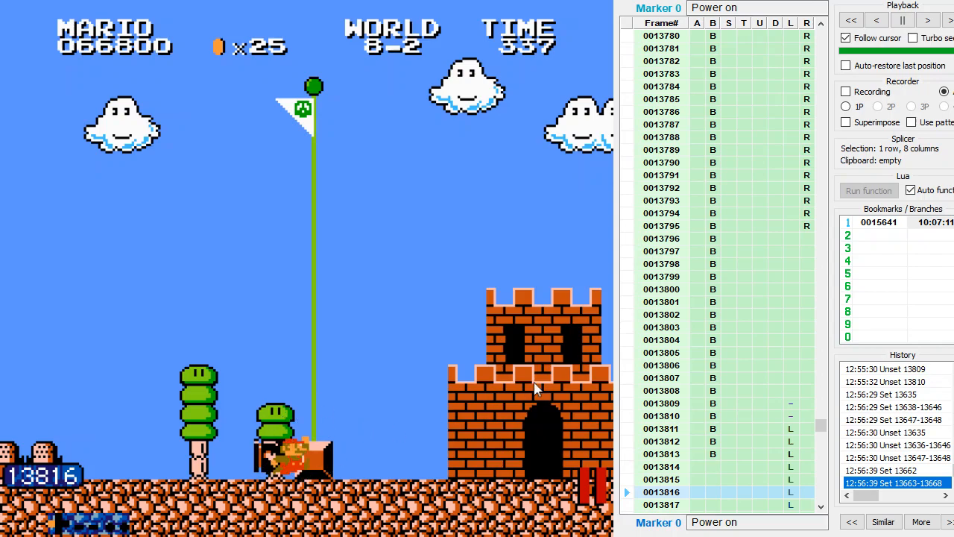